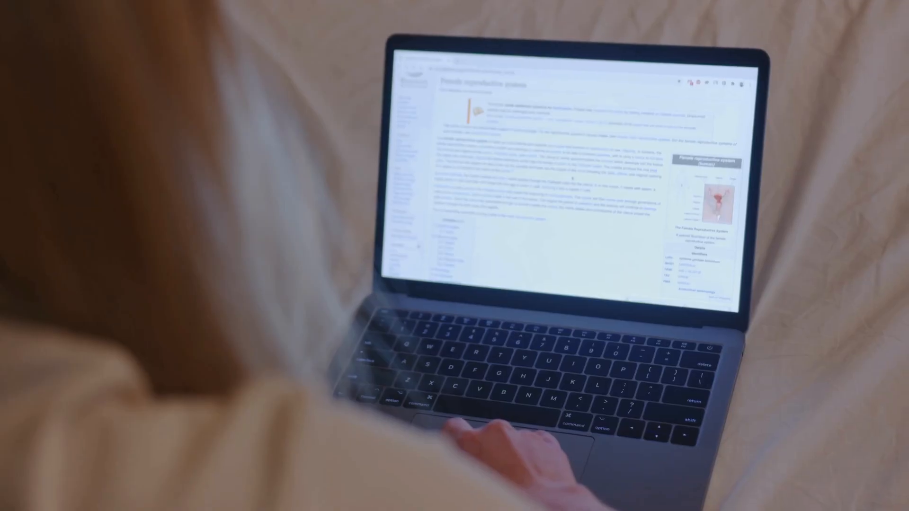
# Step: Switch AnswerThis to Quick Q/A mode after scrolling through the page
pyautogui.scroll(-3)
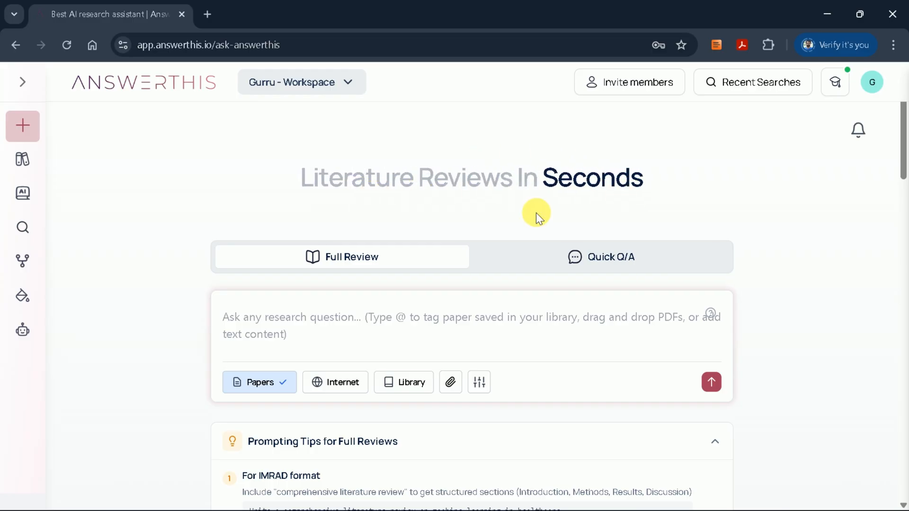
pyautogui.scroll(-3)
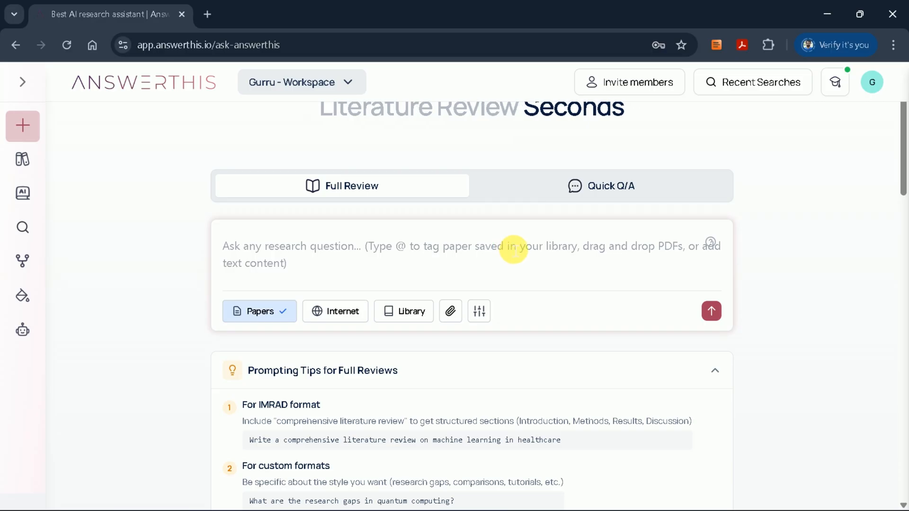
pyautogui.scroll(-3)
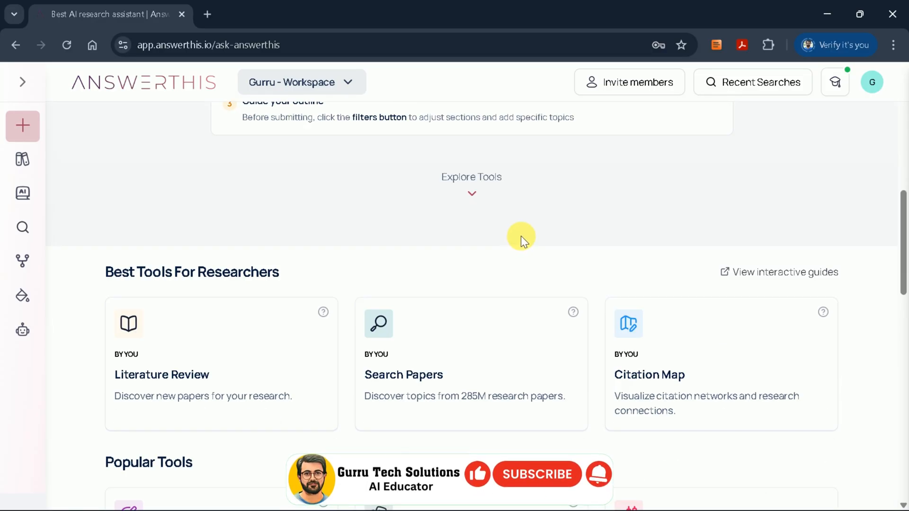
pyautogui.scroll(-3)
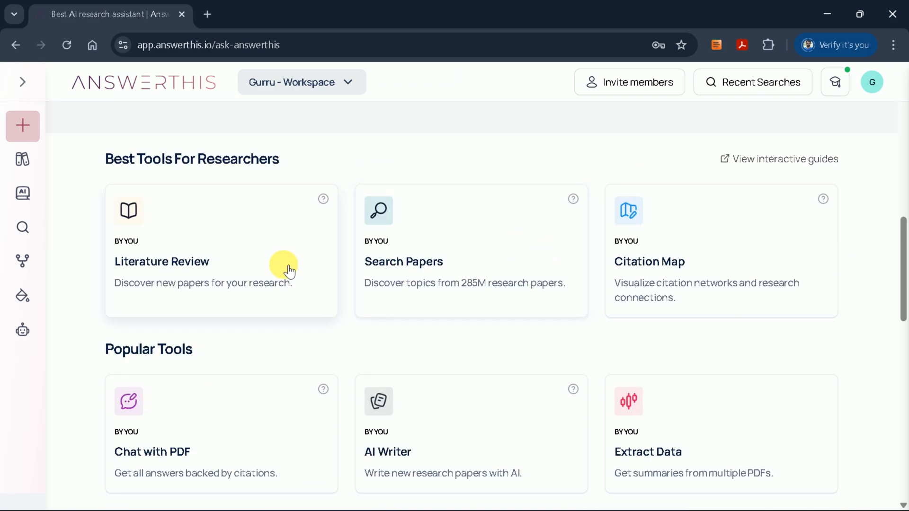
pyautogui.scroll(-3)
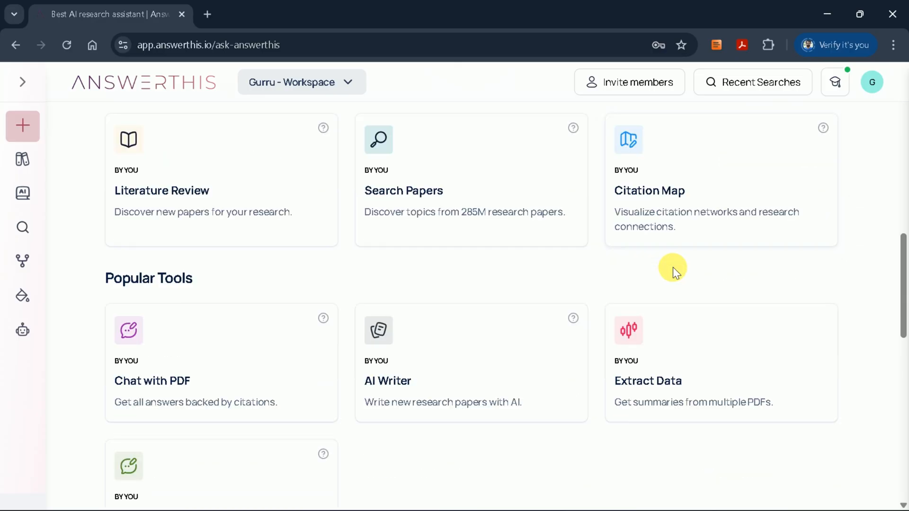
pyautogui.scroll(-3)
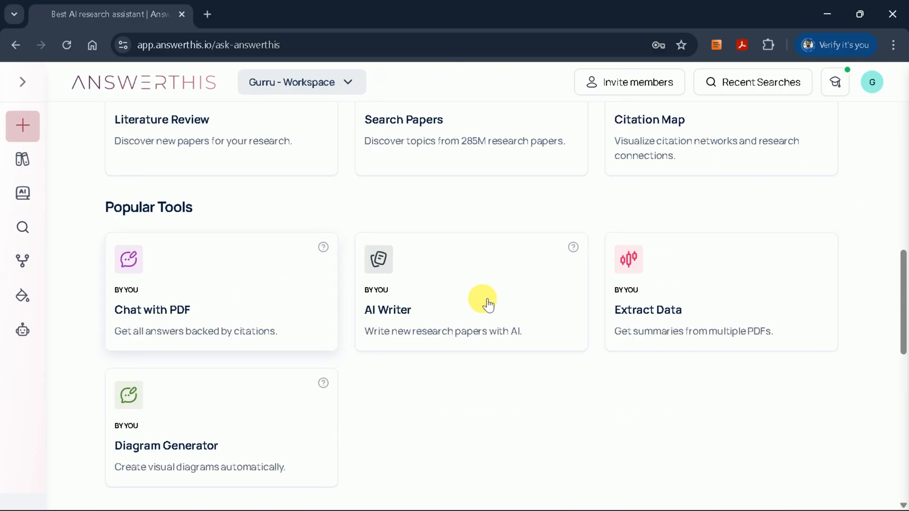
pyautogui.scroll(-3)
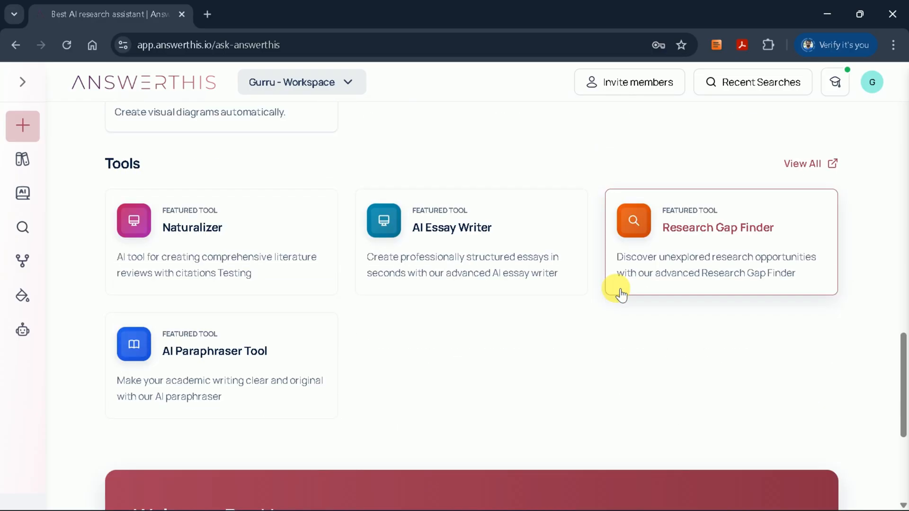
pyautogui.scroll(-3)
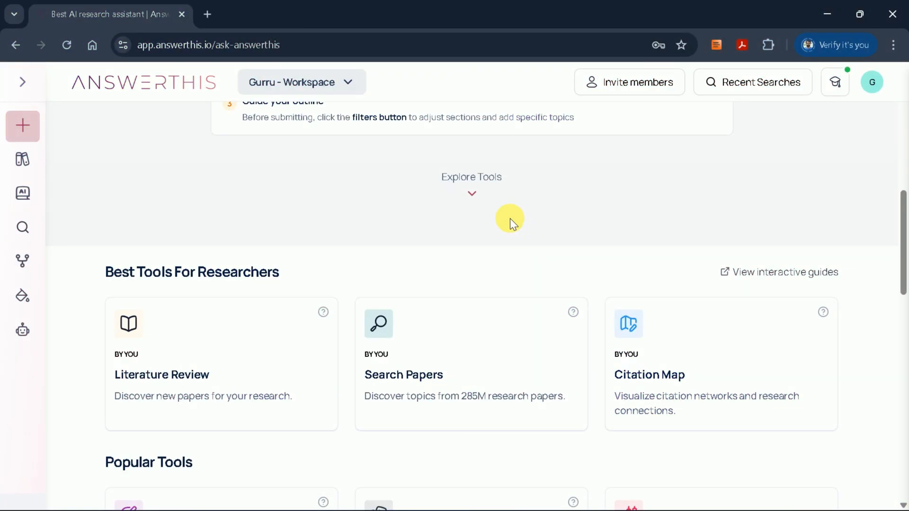
pyautogui.scroll(-3)
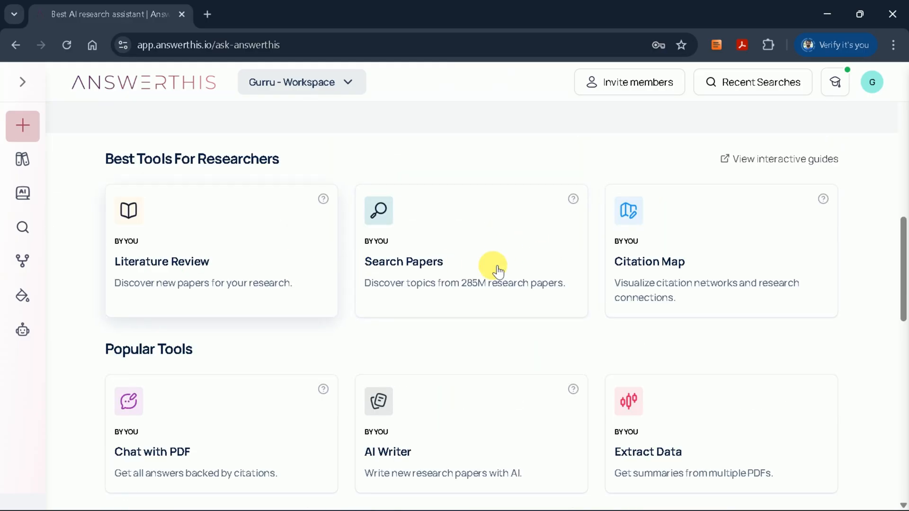
pyautogui.scroll(-3)
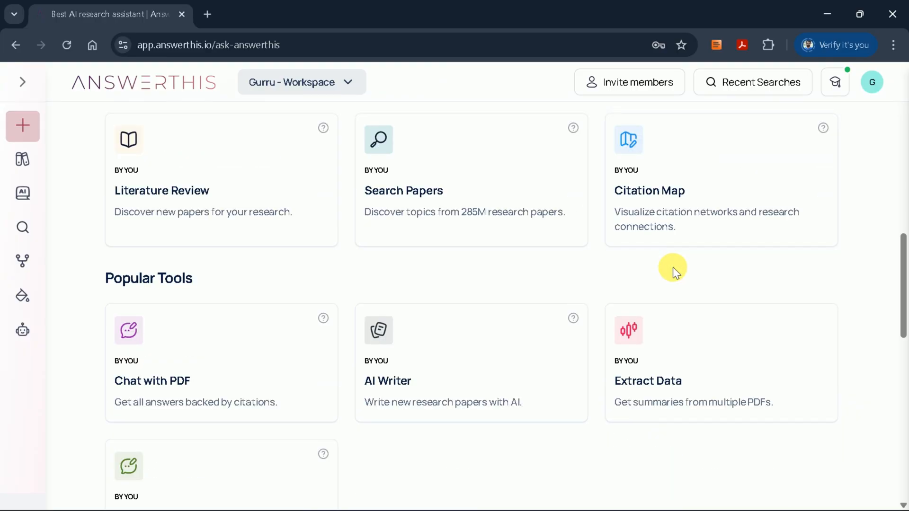
pyautogui.scroll(-3)
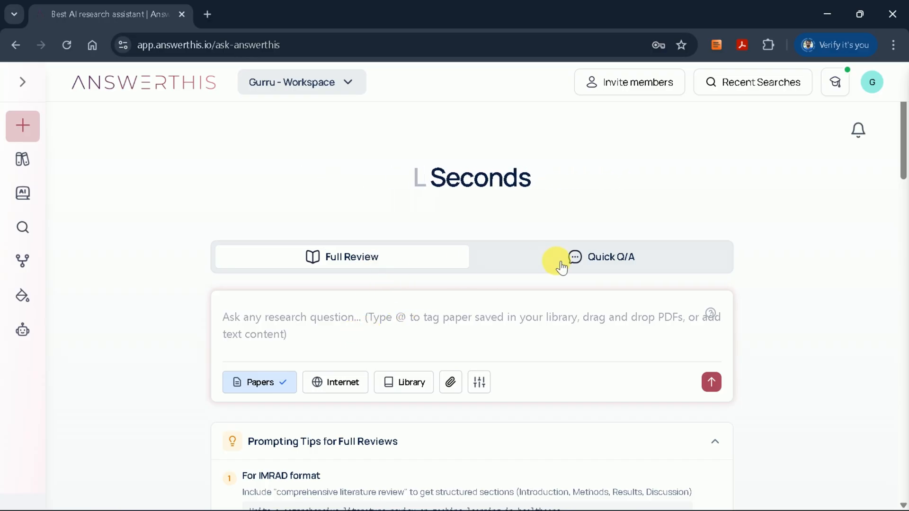
pyautogui.click(342, 257)
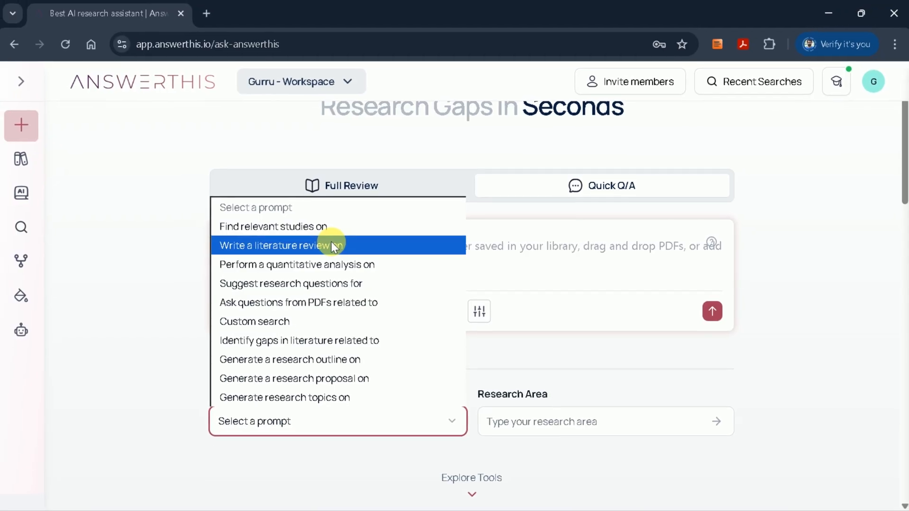
# Step: Generate a 'Write a literature review on' prompt for 'machine learning in healthcare' with Prompt Helper
pyautogui.click(275, 245)
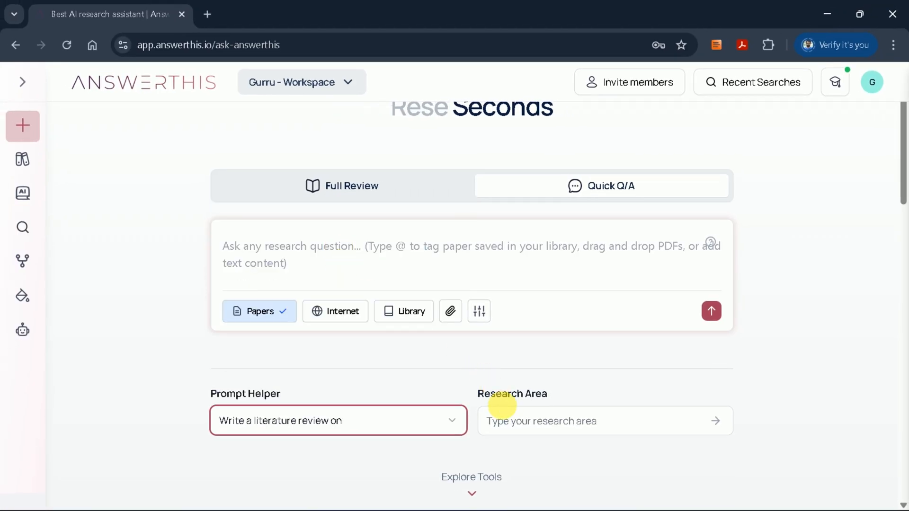
pyautogui.write('machine learning in healthcare')
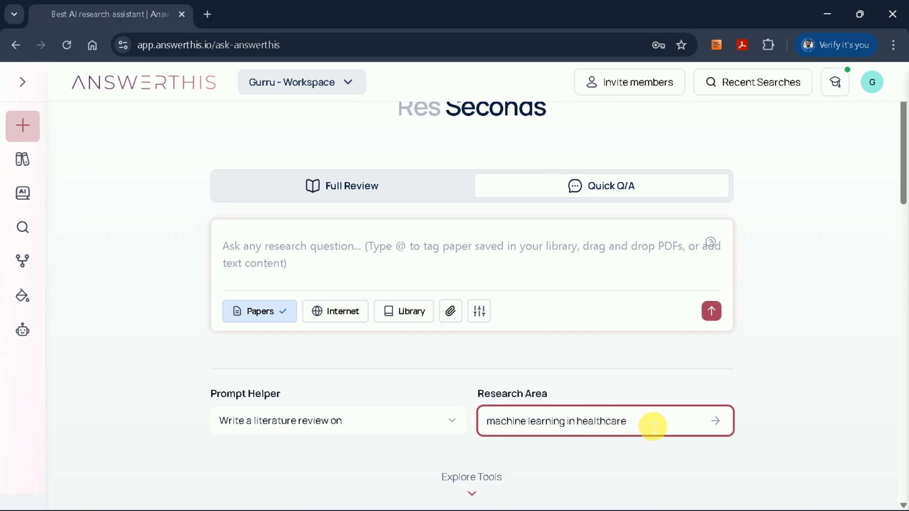
pyautogui.click(716, 420)
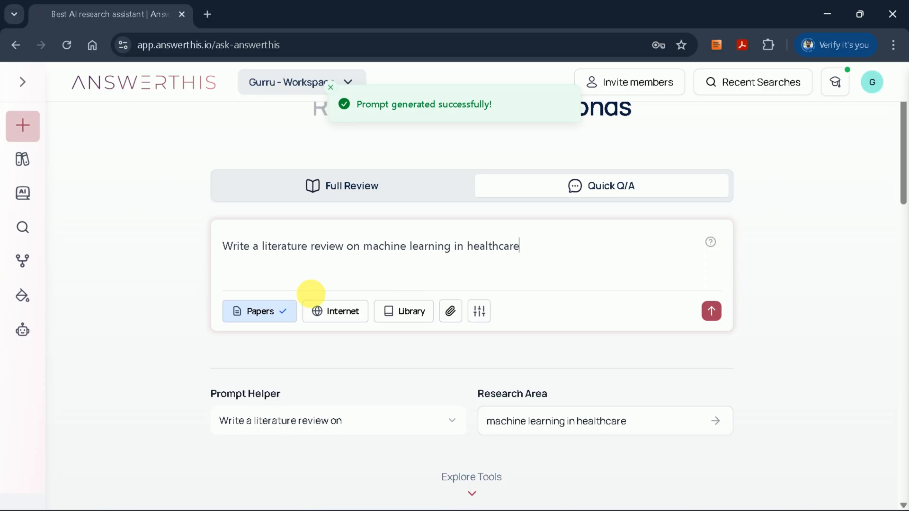
pyautogui.moveTo(394, 267)
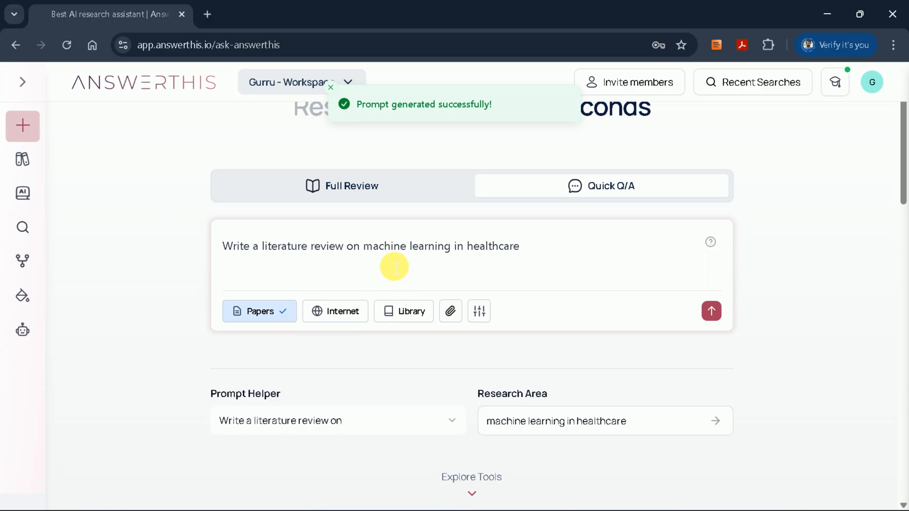
# Step: Return to Full Review mode and bring up the Research Paper Filter settings
pyautogui.click(342, 186)
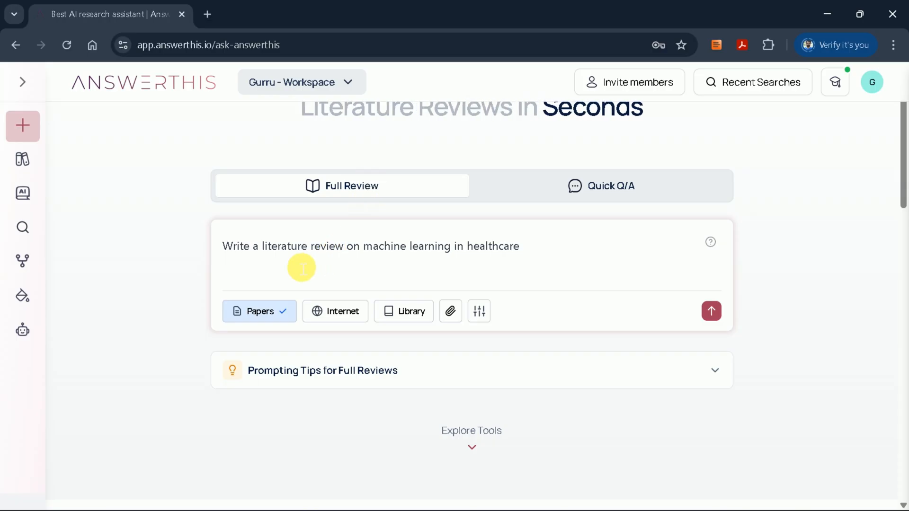
pyautogui.moveTo(415, 268)
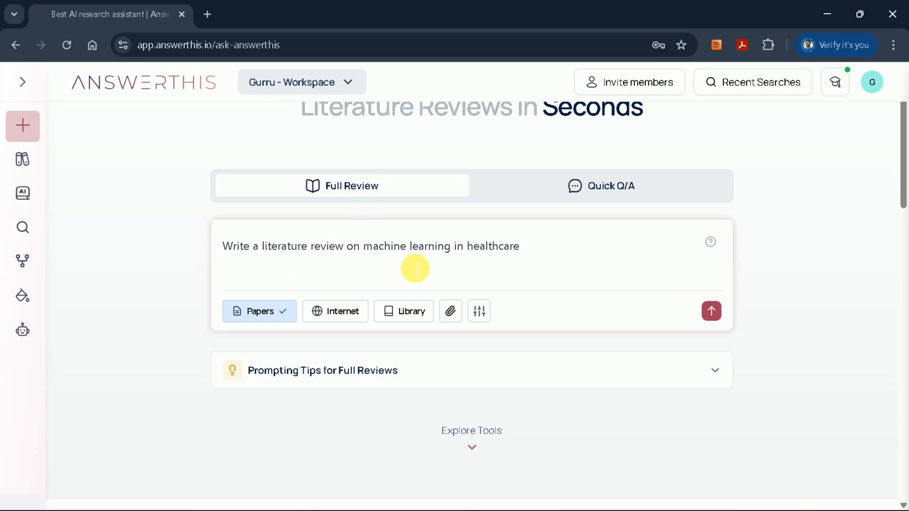
pyautogui.moveTo(307, 290)
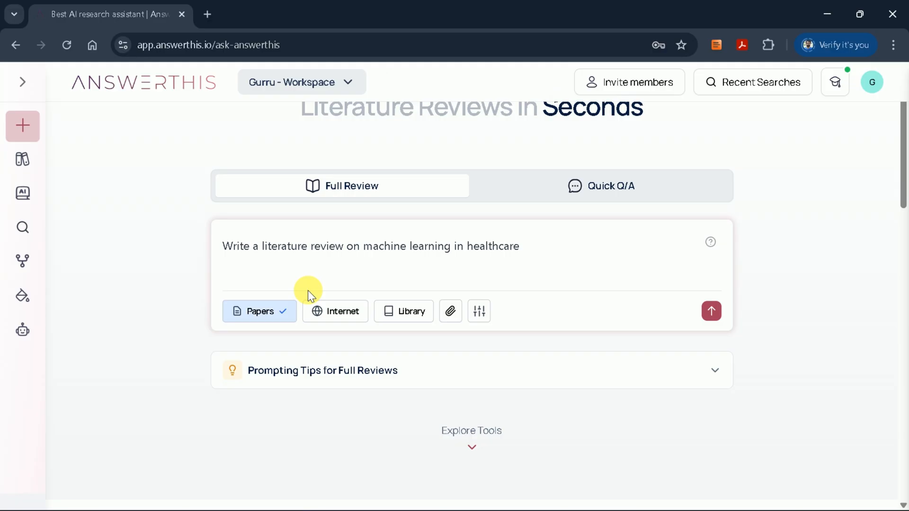
pyautogui.moveTo(308, 294)
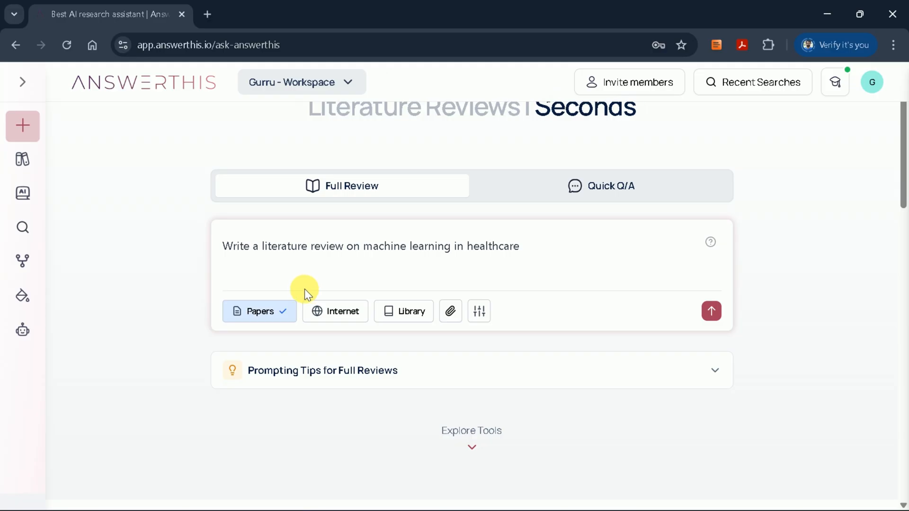
pyautogui.moveTo(350, 325)
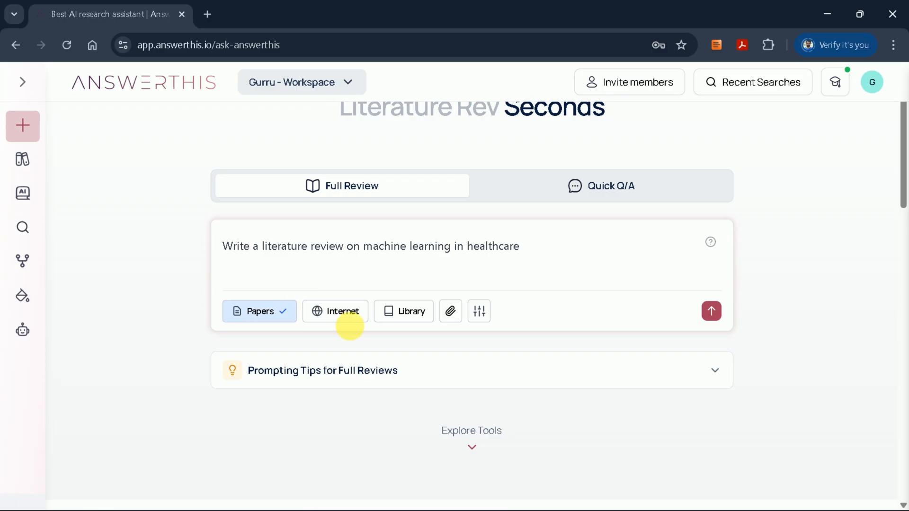
pyautogui.click(480, 312)
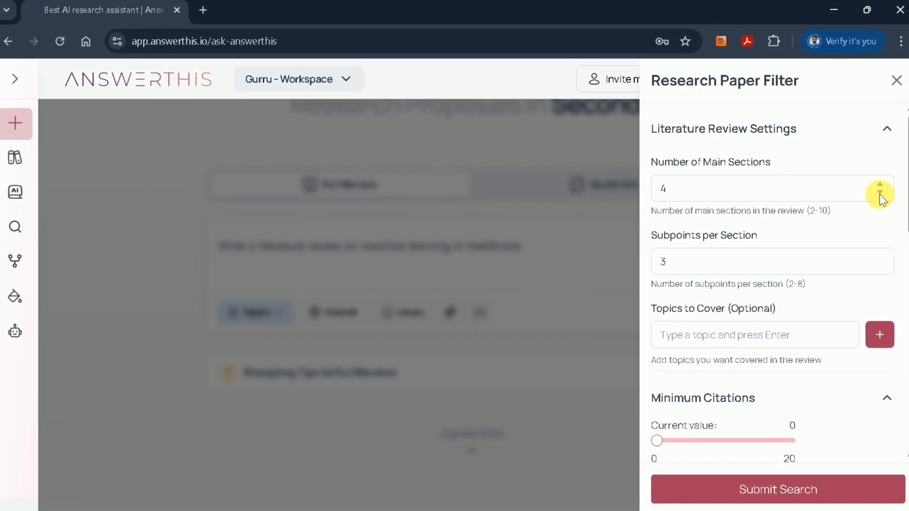
# Step: Set the review to 4 main sections with 3 subpoints each
pyautogui.click(879, 189)
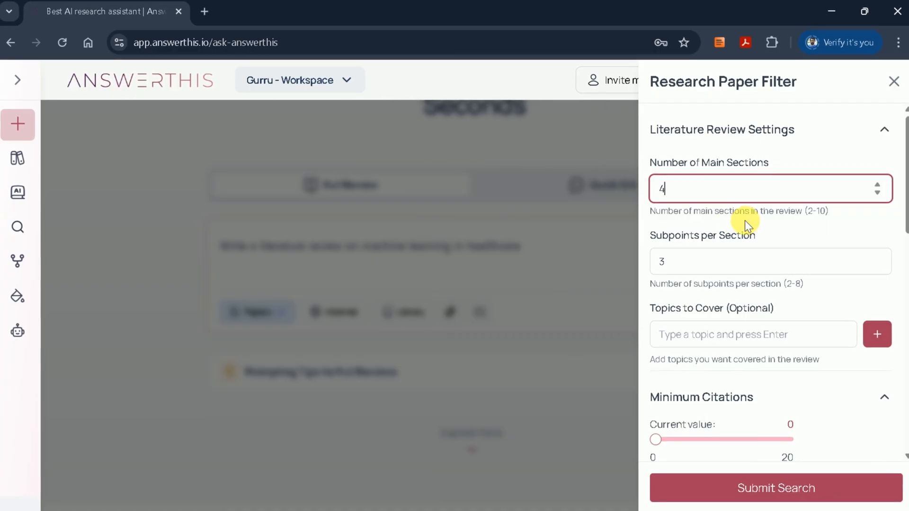
pyautogui.scroll(-3)
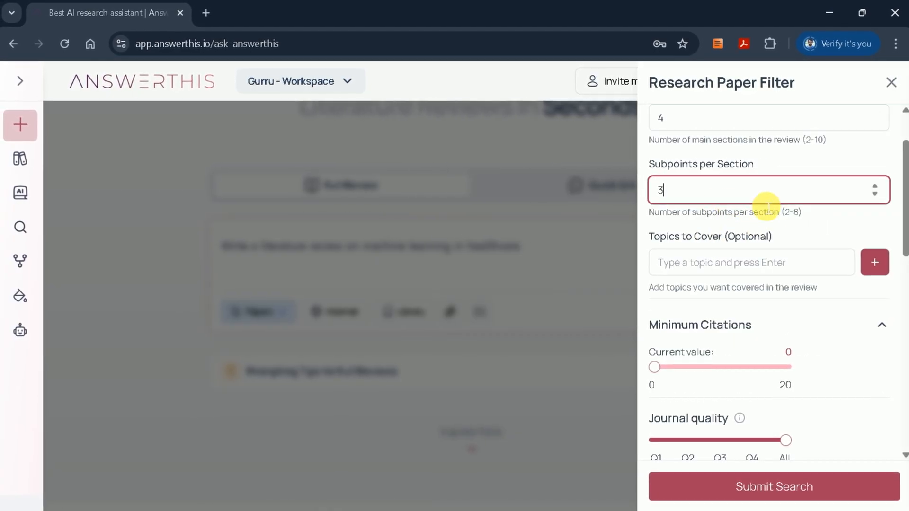
pyautogui.click(875, 187)
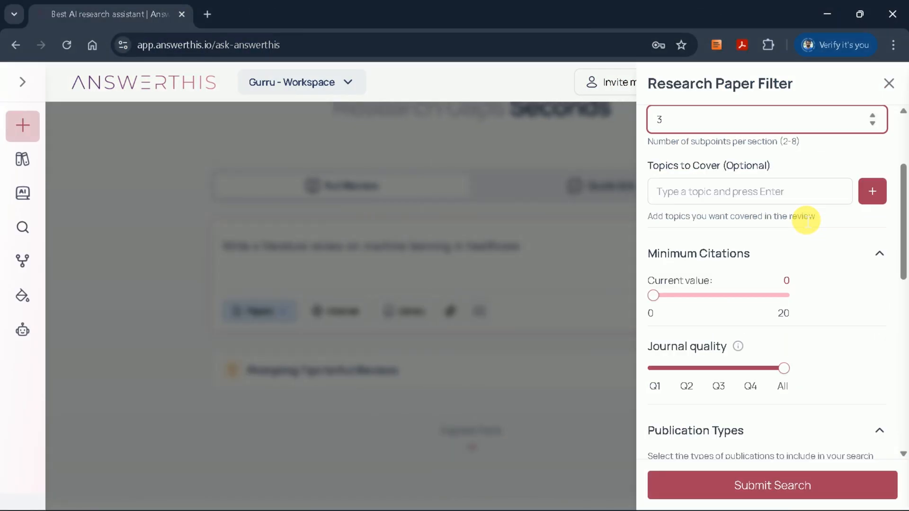
pyautogui.moveTo(736, 200)
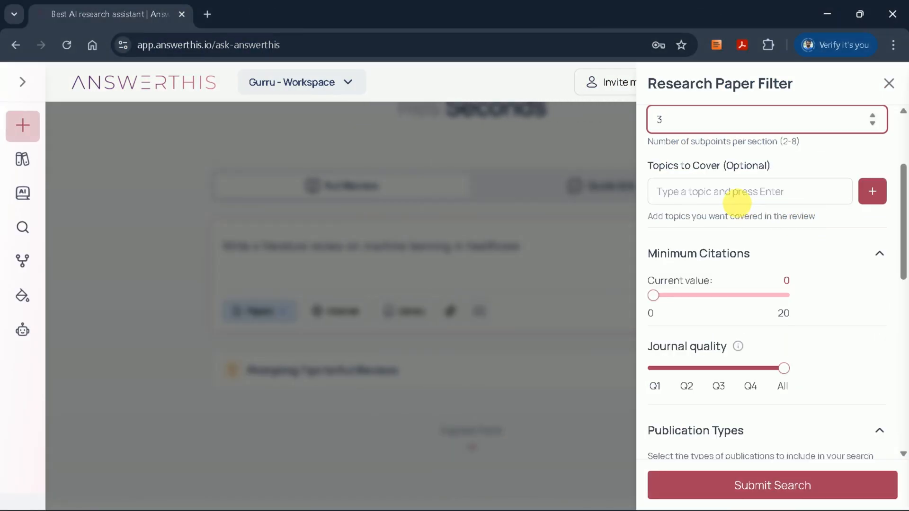
pyautogui.click(750, 191)
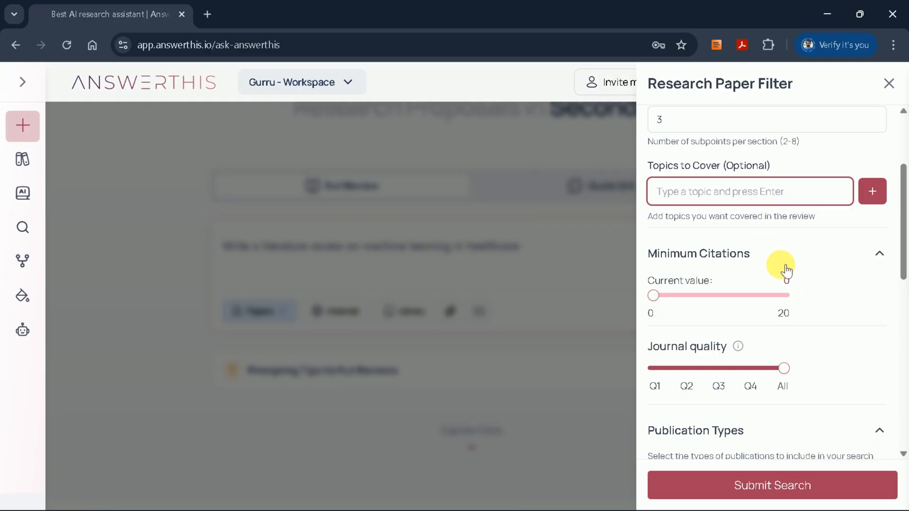
# Step: Set minimum citations to 10 and keep journal quality at all quartiles
pyautogui.scroll(-3)
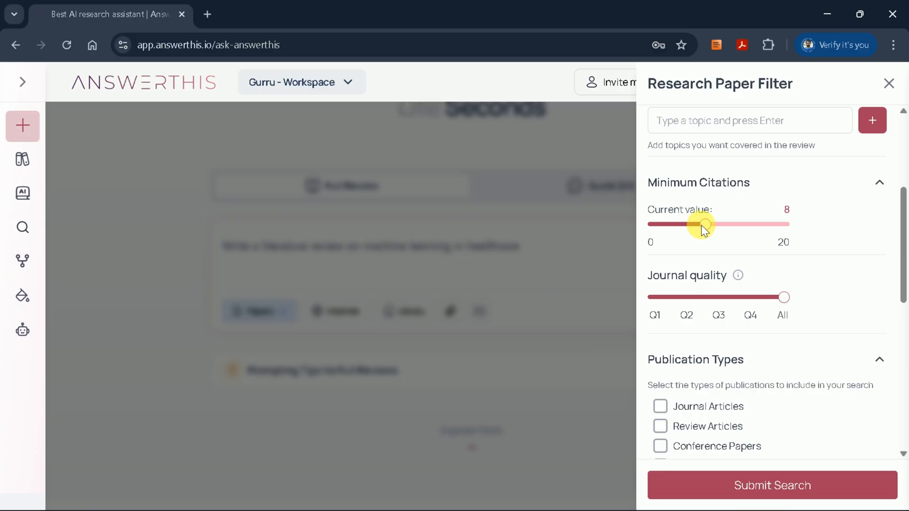
pyautogui.moveTo(702, 224); pyautogui.dragTo(749, 224)
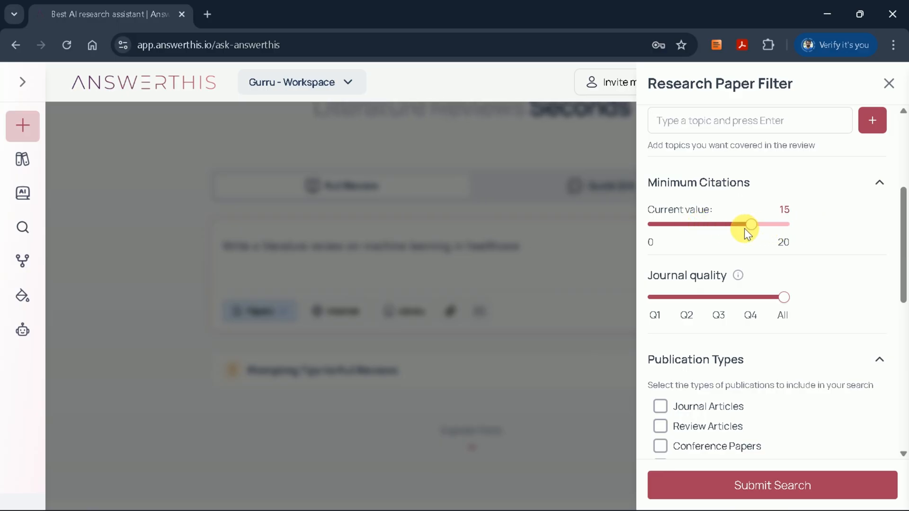
pyautogui.moveTo(748, 225); pyautogui.dragTo(721, 225)
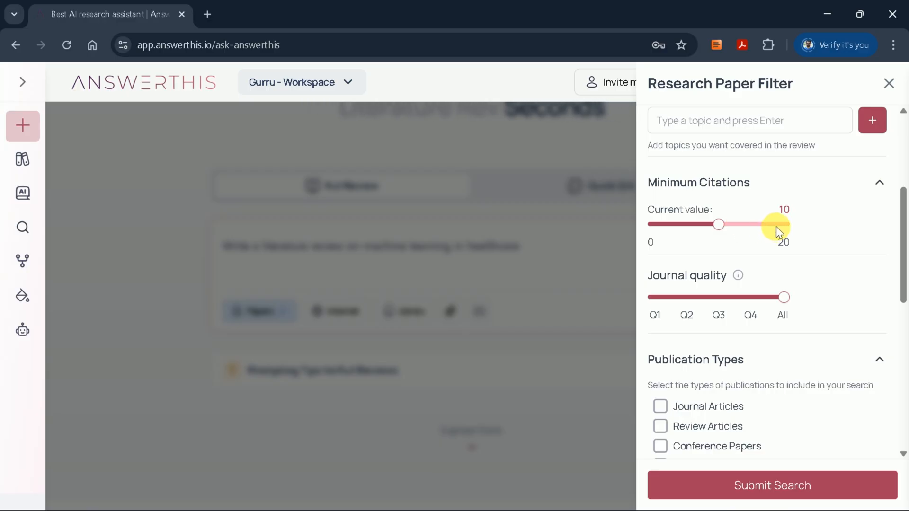
pyautogui.scroll(-3)
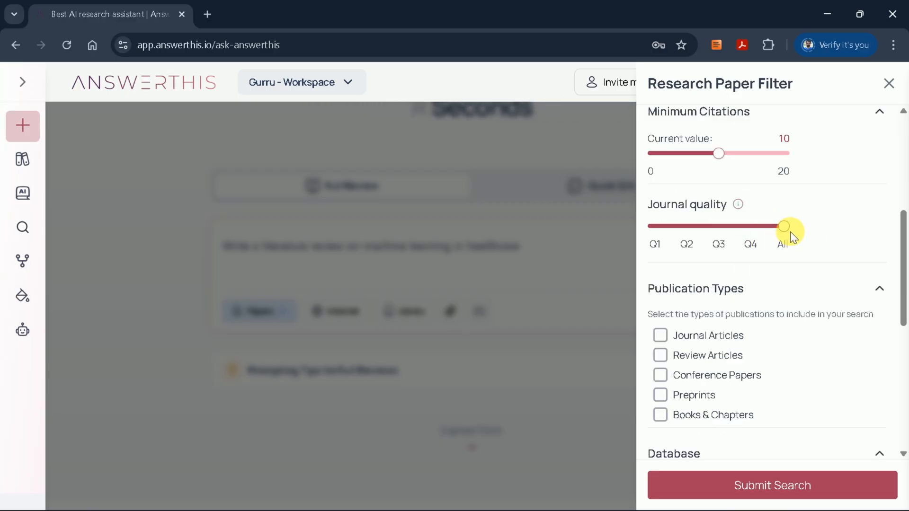
pyautogui.moveTo(785, 226); pyautogui.dragTo(686, 226)
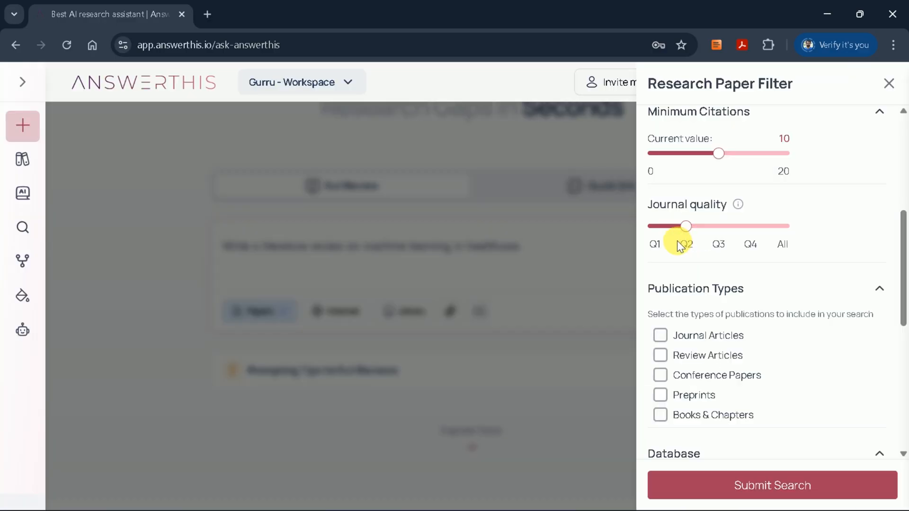
pyautogui.moveTo(687, 226); pyautogui.dragTo(785, 227)
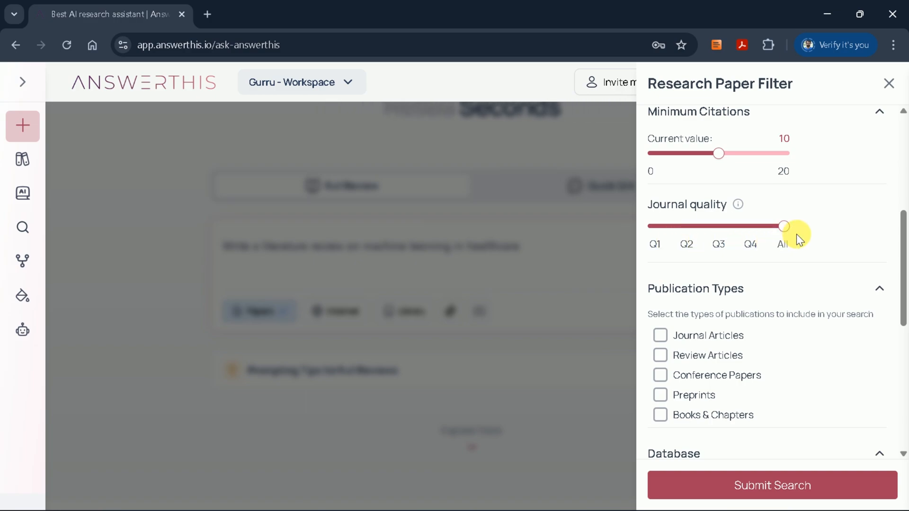
# Step: Include journal and review articles and submit the search
pyautogui.scroll(-3)
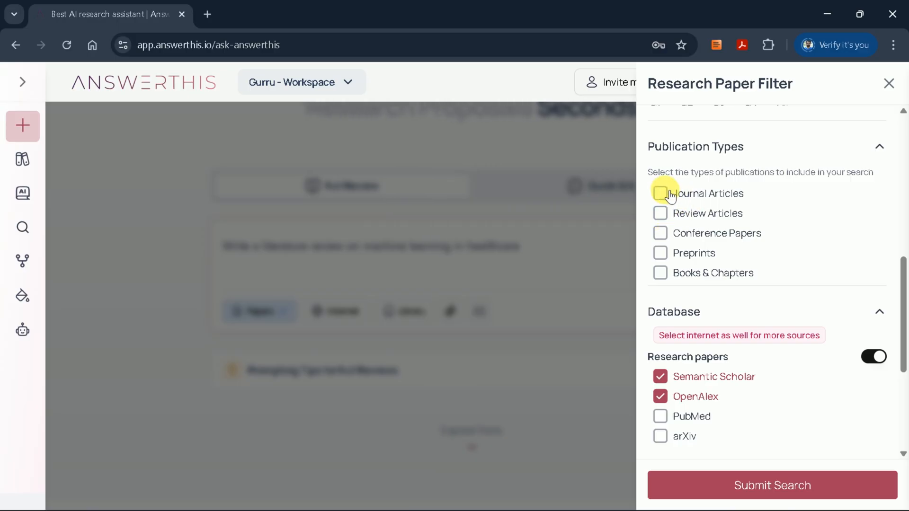
pyautogui.moveTo(670, 196)
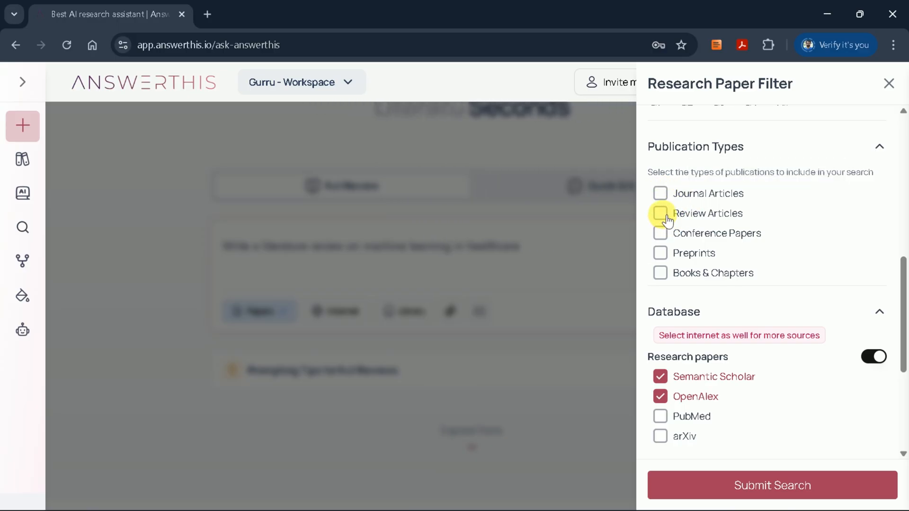
pyautogui.click(660, 213)
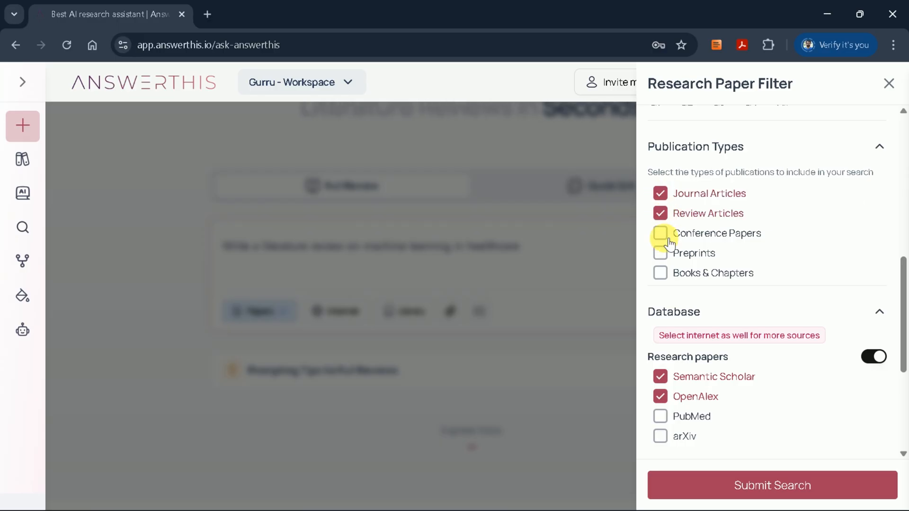
pyautogui.click(660, 233)
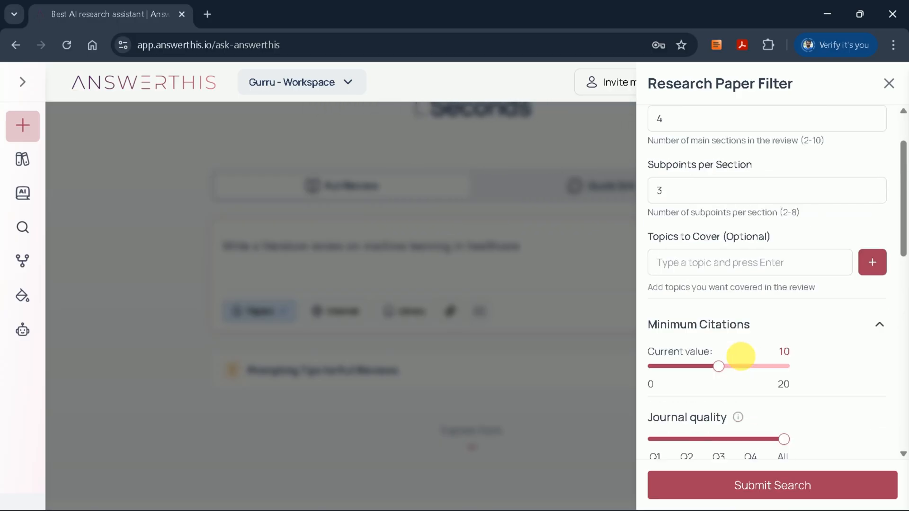
pyautogui.click(772, 485)
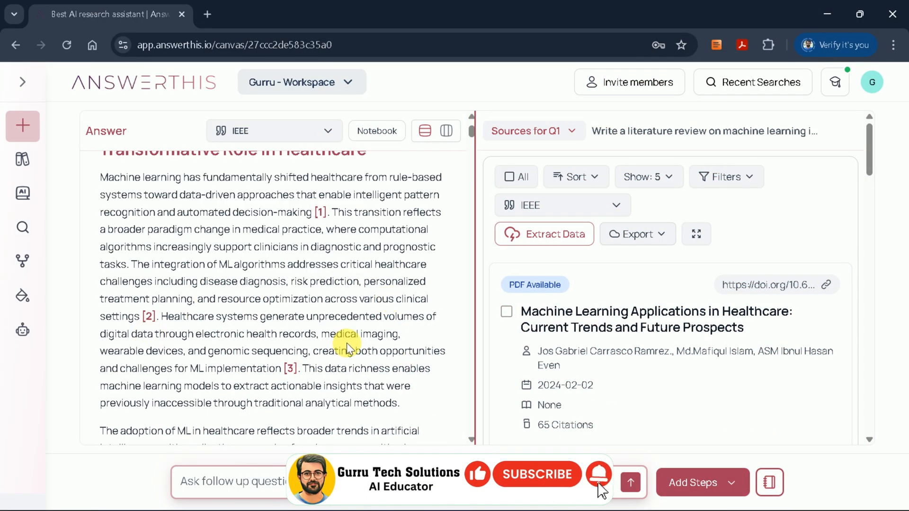
# Step: Scroll the Answer pane down to the Citations list and its style dropdown
pyautogui.scroll(-3)
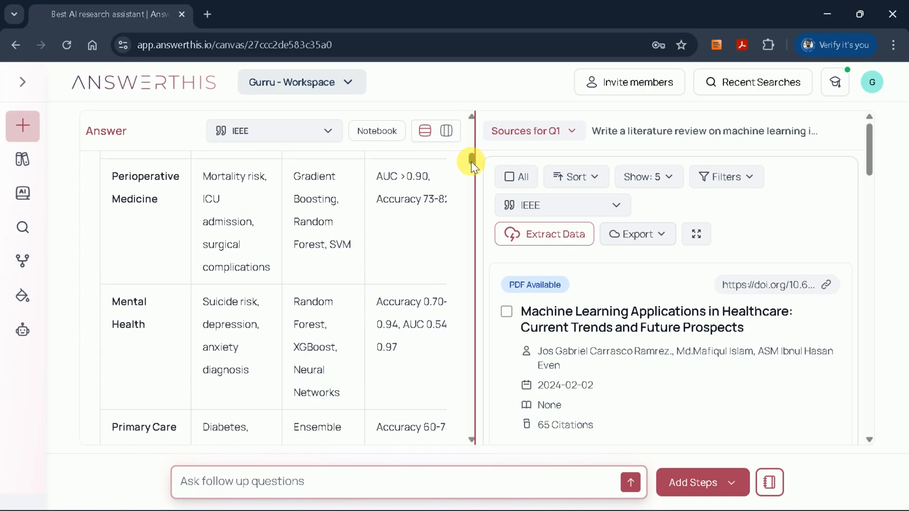
pyautogui.scroll(-3)
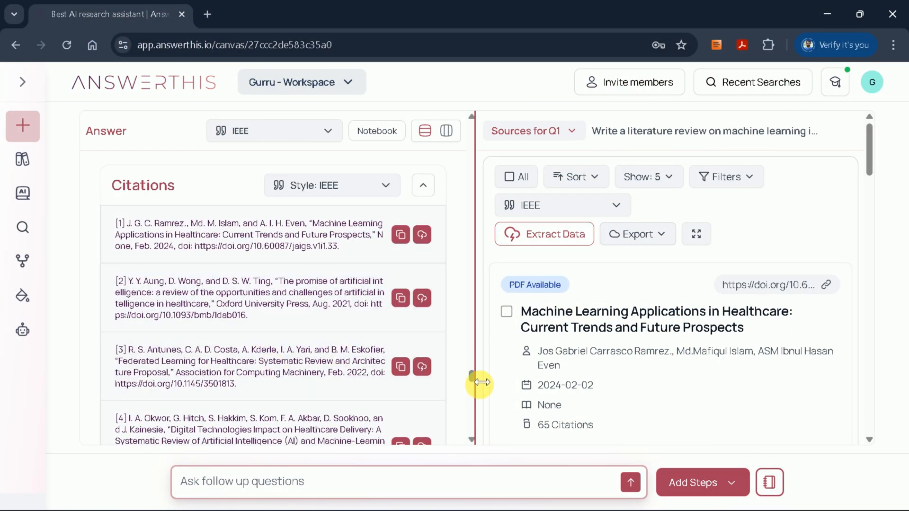
pyautogui.scroll(-3)
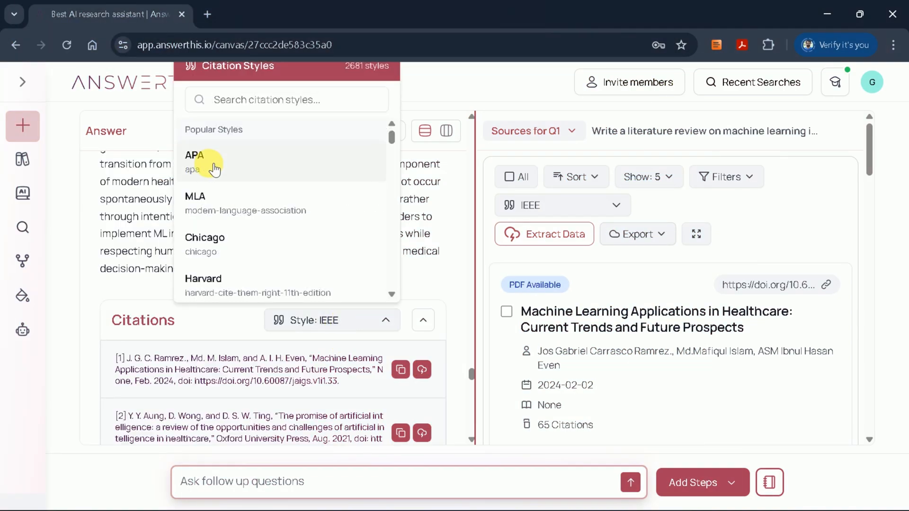
# Step: Choose APA citation style and review the reformatted sources
pyautogui.click(196, 154)
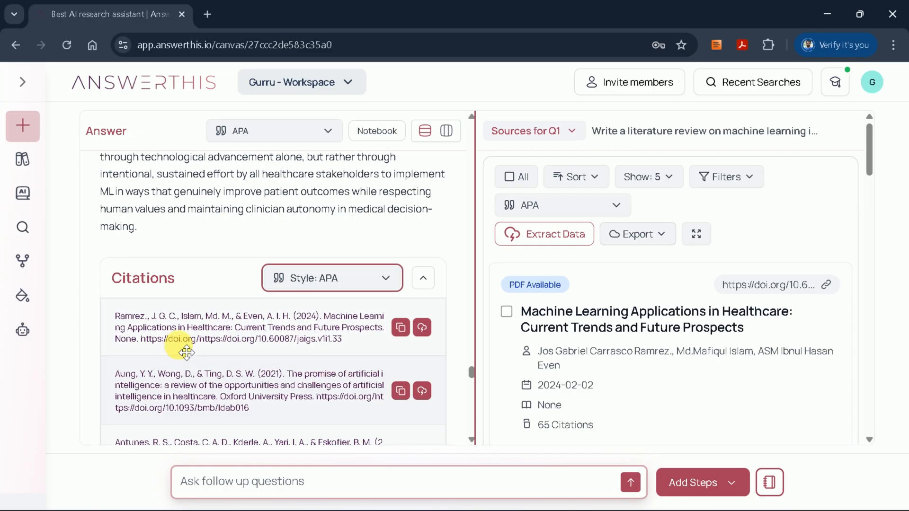
pyautogui.scroll(-3)
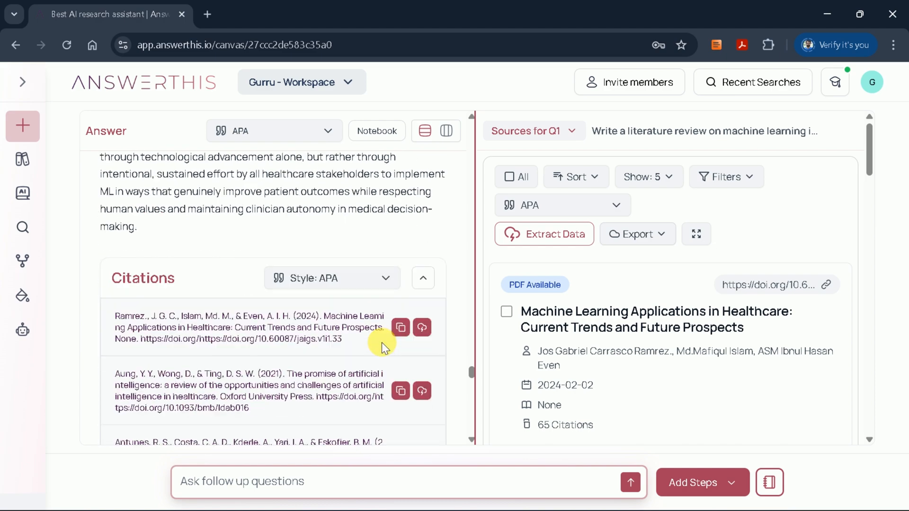
pyautogui.moveTo(366, 240)
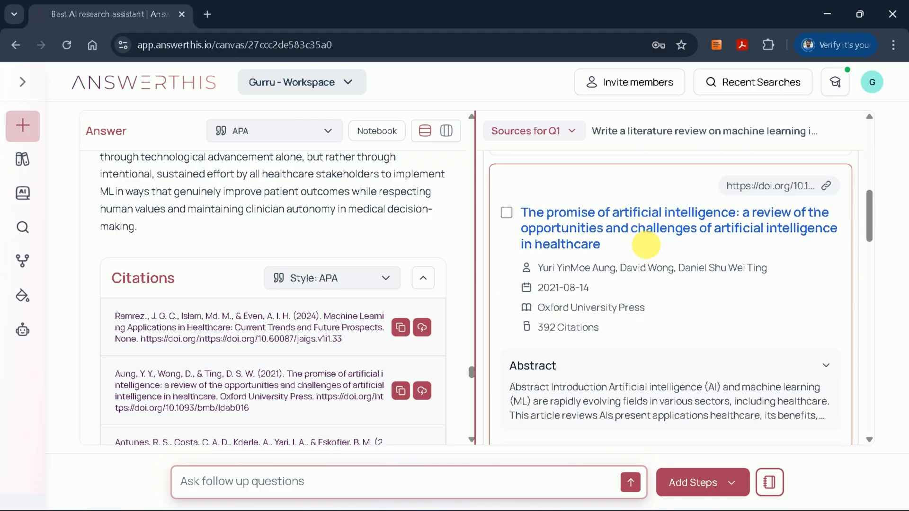
# Step: Bring up the Extract Data table with its Add Columns options
pyautogui.click(574, 177)
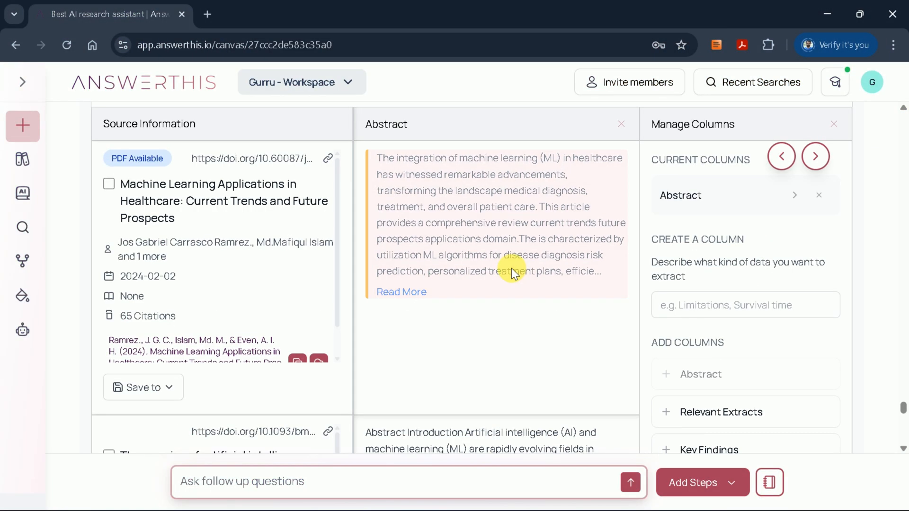
pyautogui.moveTo(582, 290)
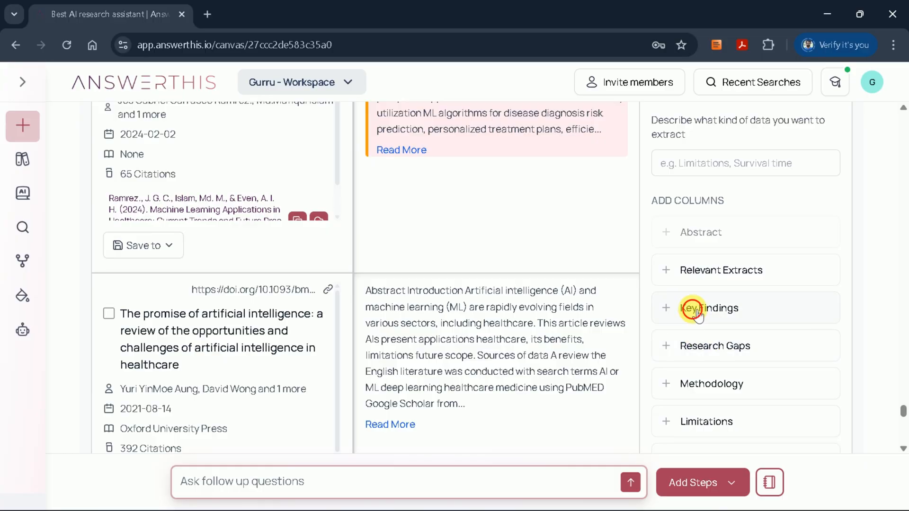
# Step: Add a Key Findings column and select the first paper's findings text
pyautogui.click(710, 308)
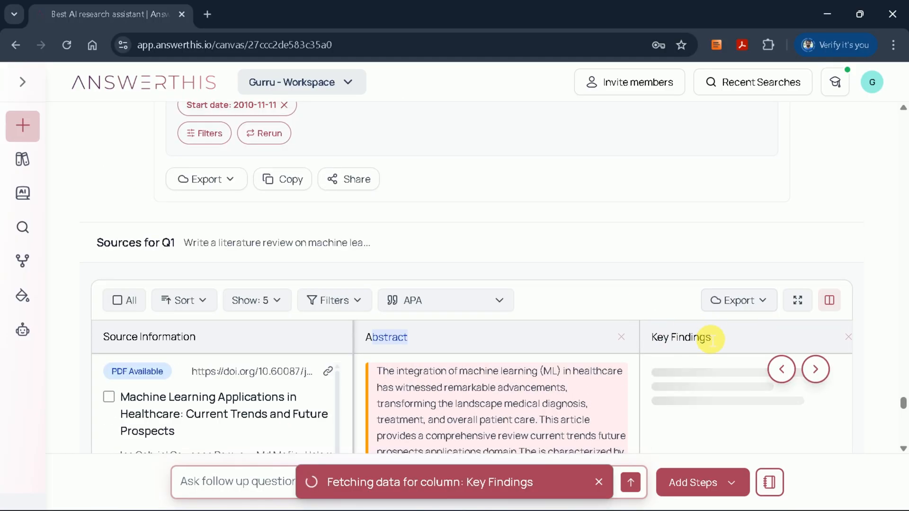
pyautogui.scroll(-3)
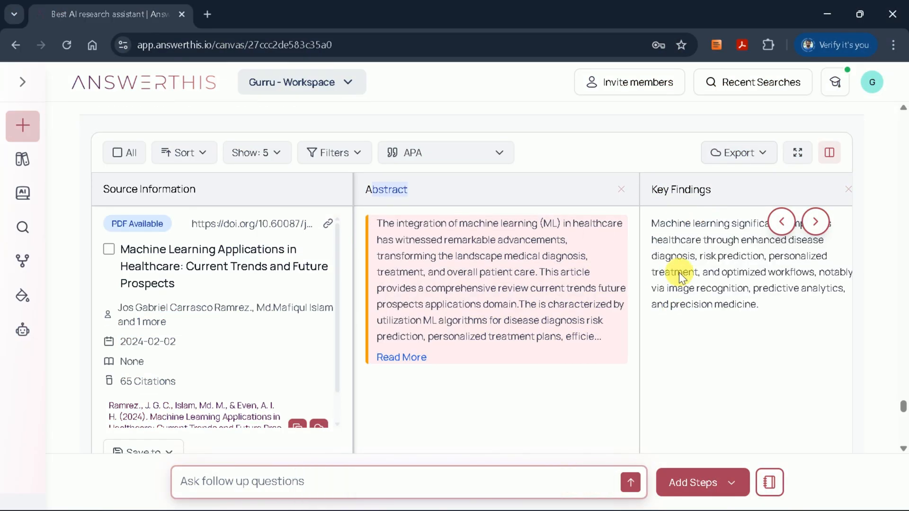
pyautogui.moveTo(681, 197)
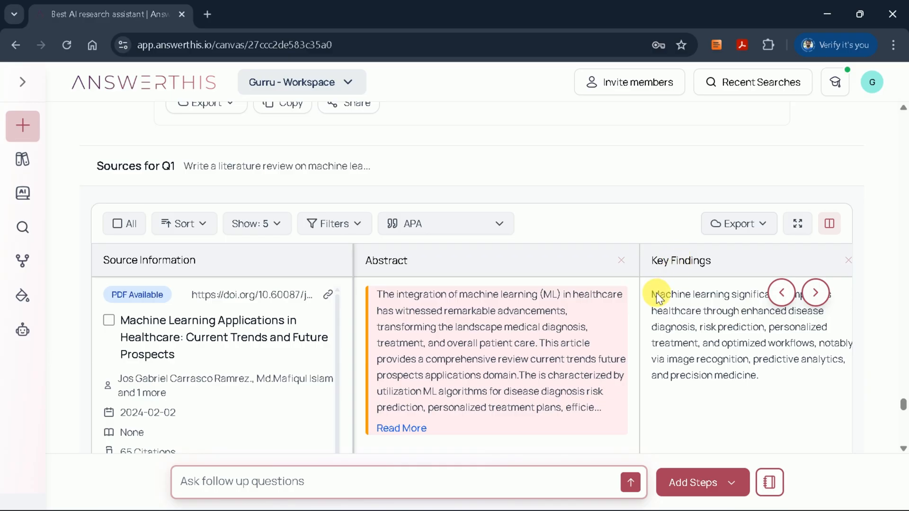
pyautogui.moveTo(655, 294); pyautogui.dragTo(771, 375)
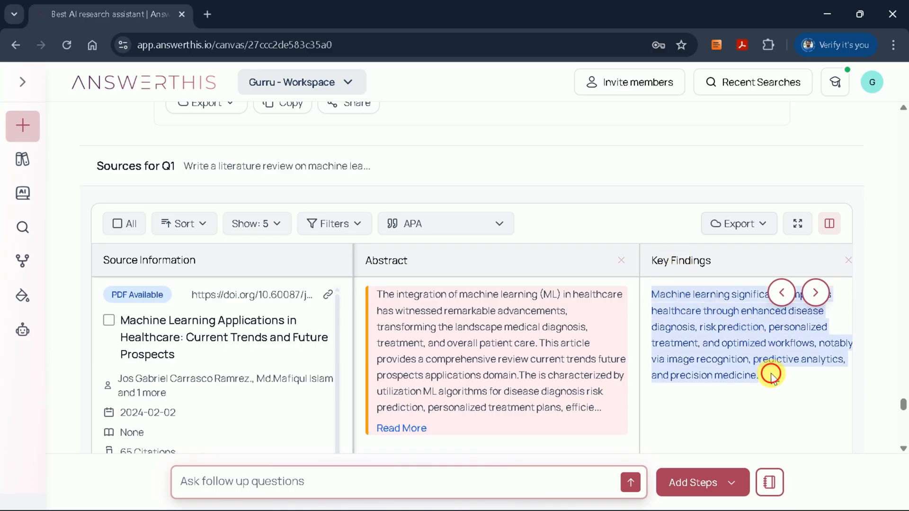
pyautogui.scroll(-3)
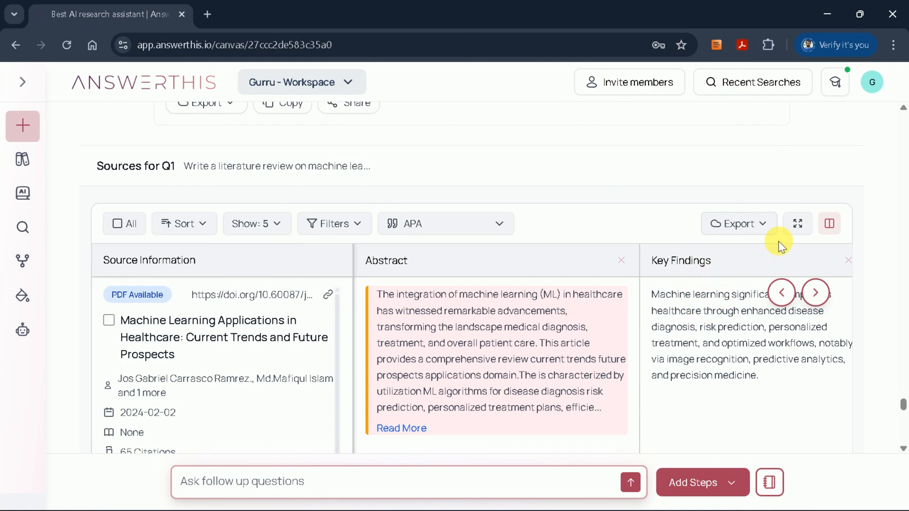
pyautogui.click(739, 223)
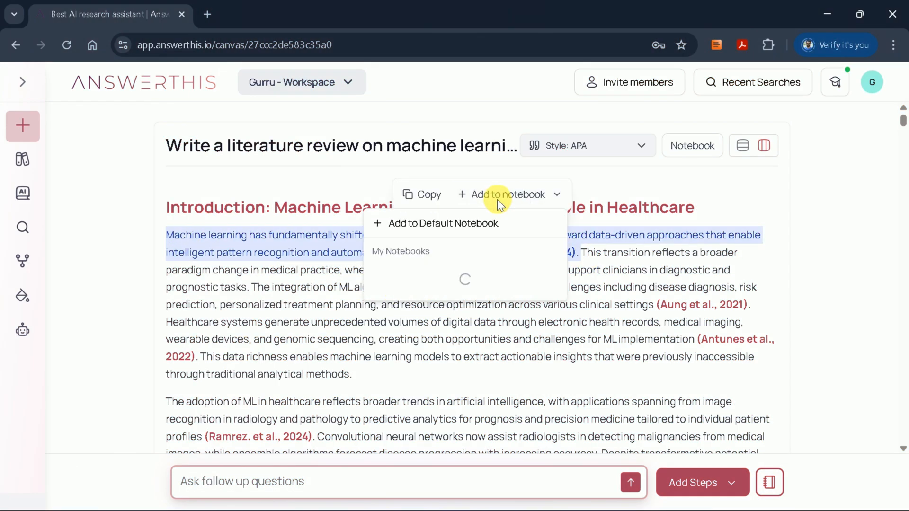
# Step: Save the selected introduction sentence to the Default Notebook and dismiss the canvas panel
pyautogui.click(435, 226)
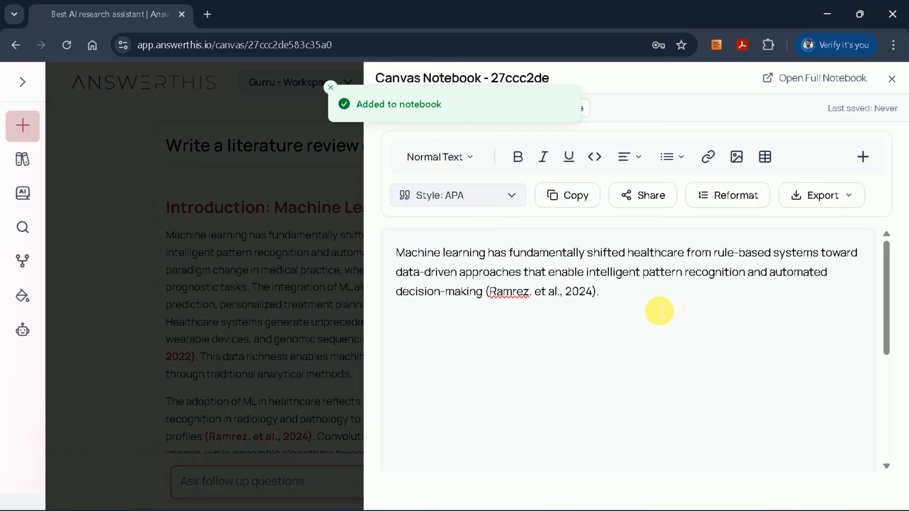
pyautogui.click(892, 78)
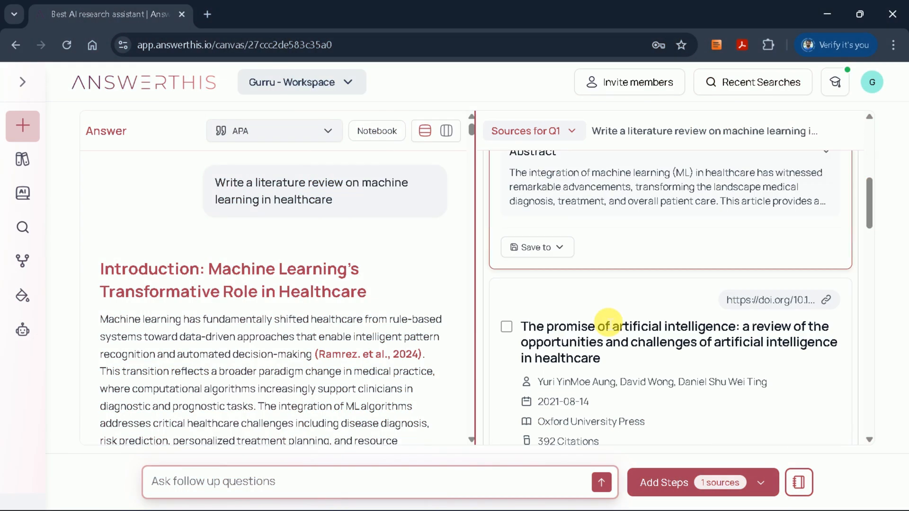
# Step: Select all papers in the sources list for bibliometric analysis
pyautogui.click(506, 326)
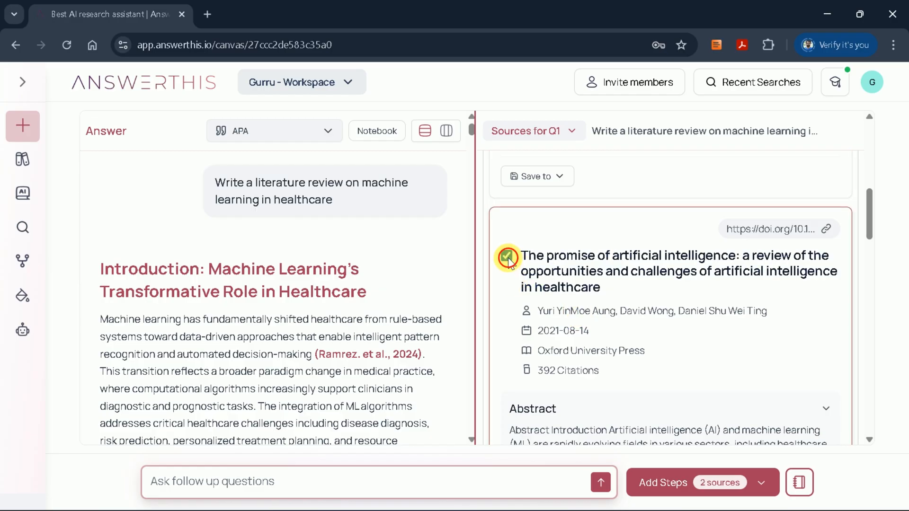
pyautogui.click(508, 258)
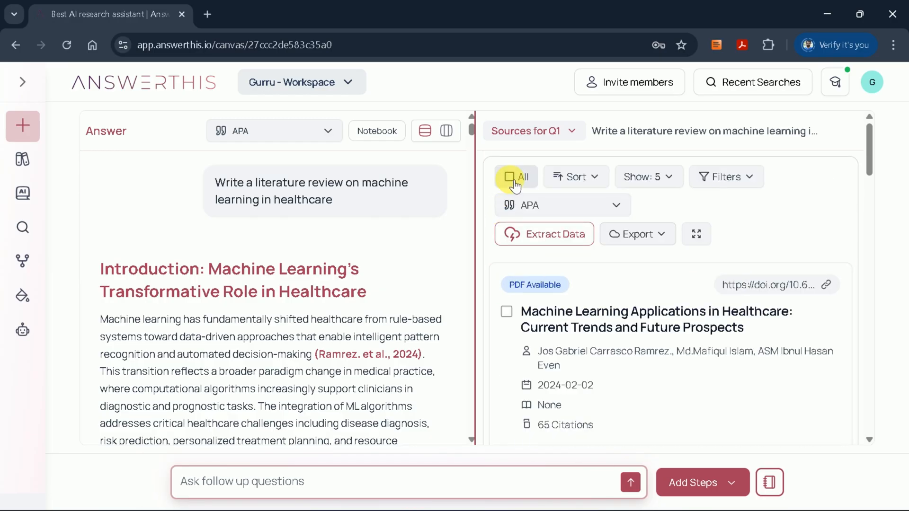
pyautogui.click(510, 176)
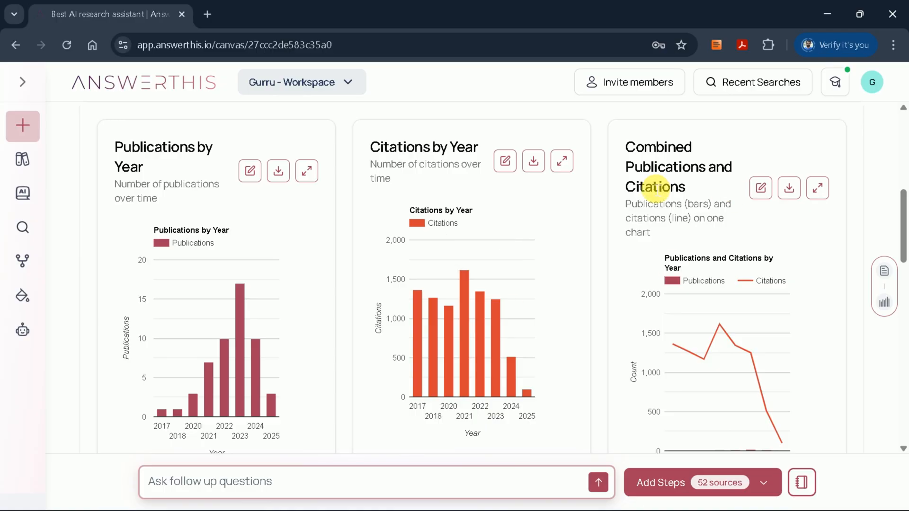
# Step: Scroll past the Citation Impact chart and word clouds toward Add Steps
pyautogui.scroll(-3)
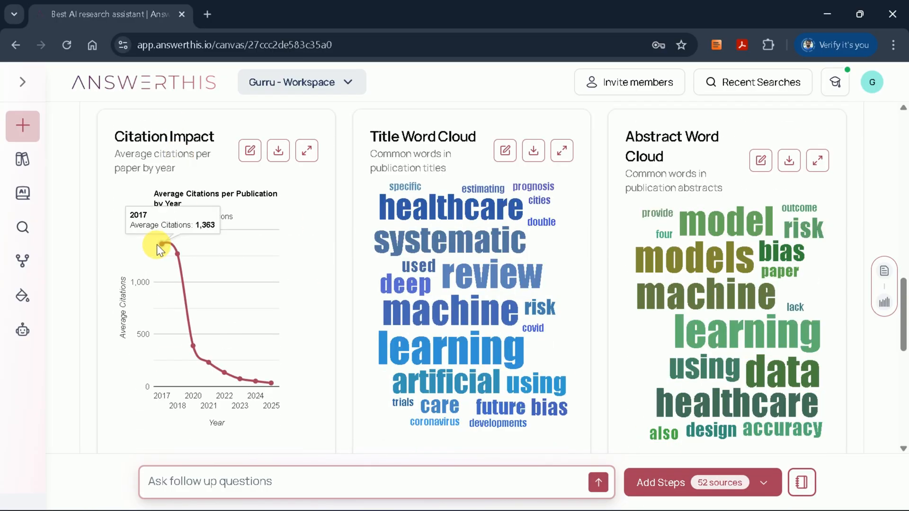
pyautogui.moveTo(432, 276)
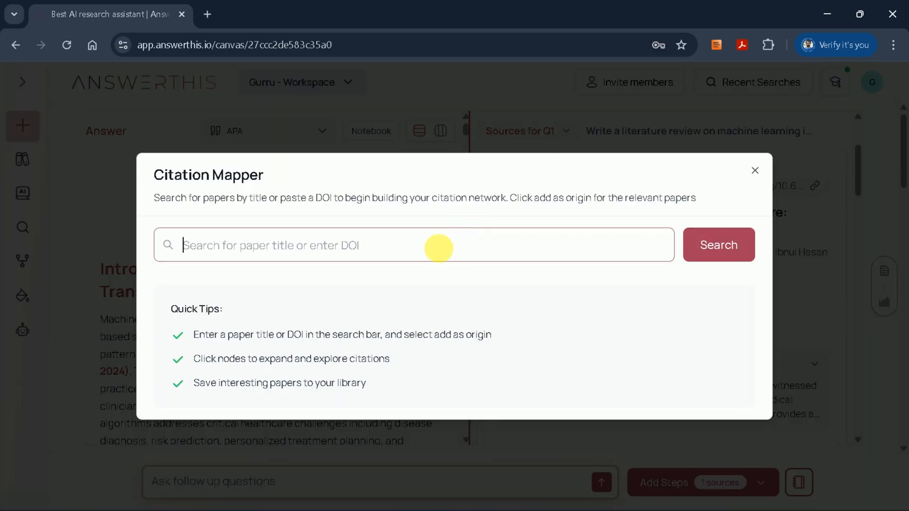
# Step: Search the Citation Mapper for the paper with DOI 10.60087/jaigs.v1i1.33
pyautogui.write('https://doi.org/10.60087/jaigs.v1i1.33')
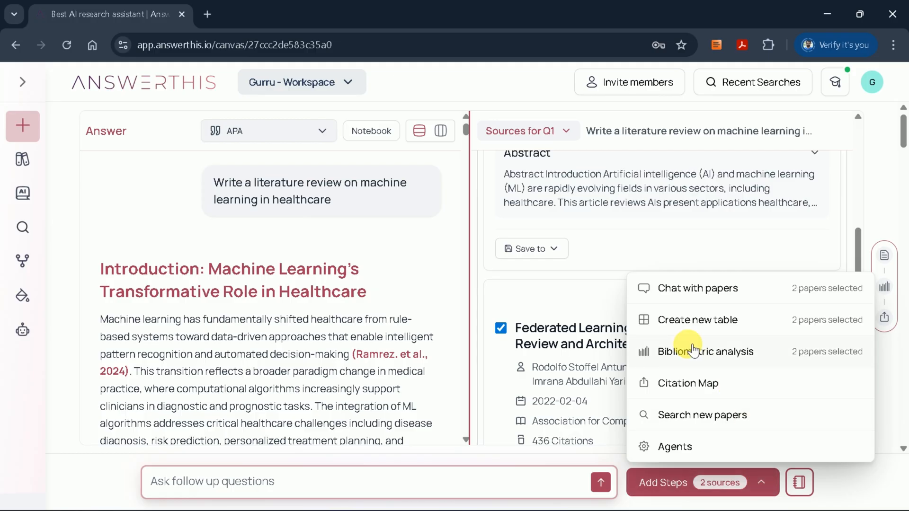
pyautogui.moveTo(699, 289)
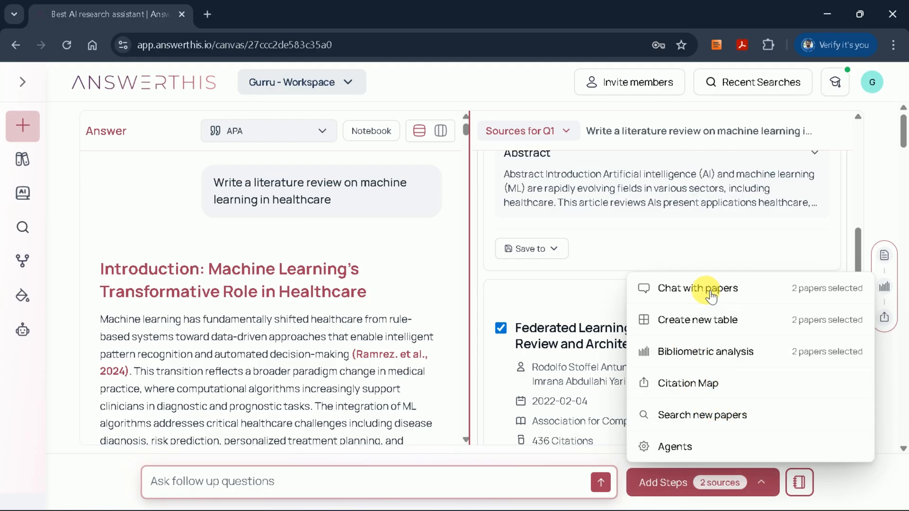
pyautogui.click(706, 351)
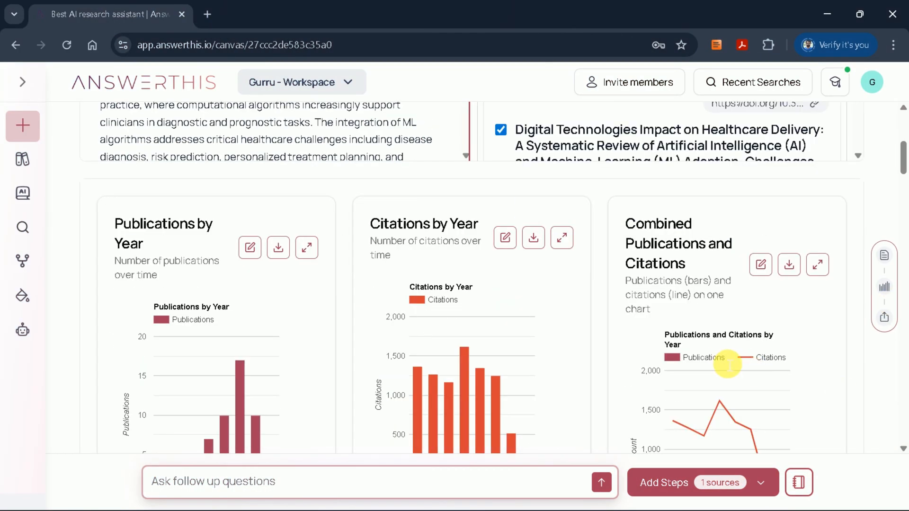
pyautogui.scroll(-3)
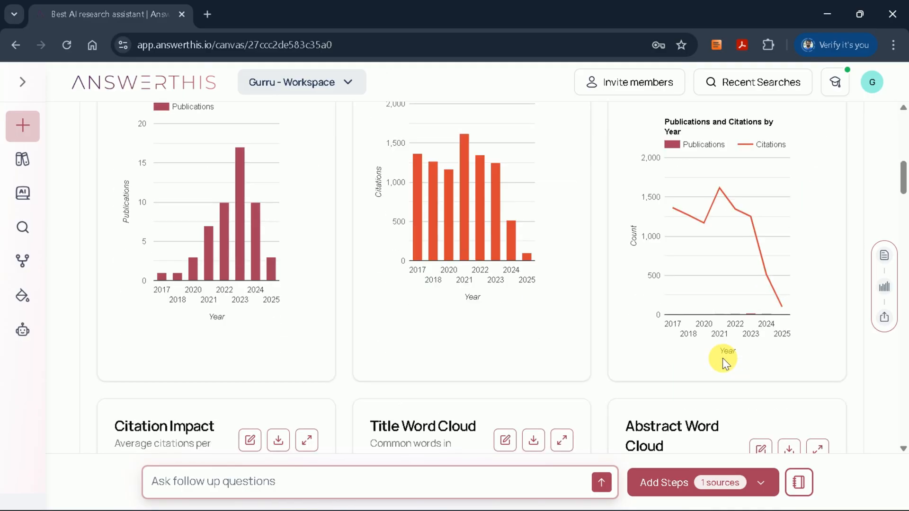
pyautogui.scroll(-3)
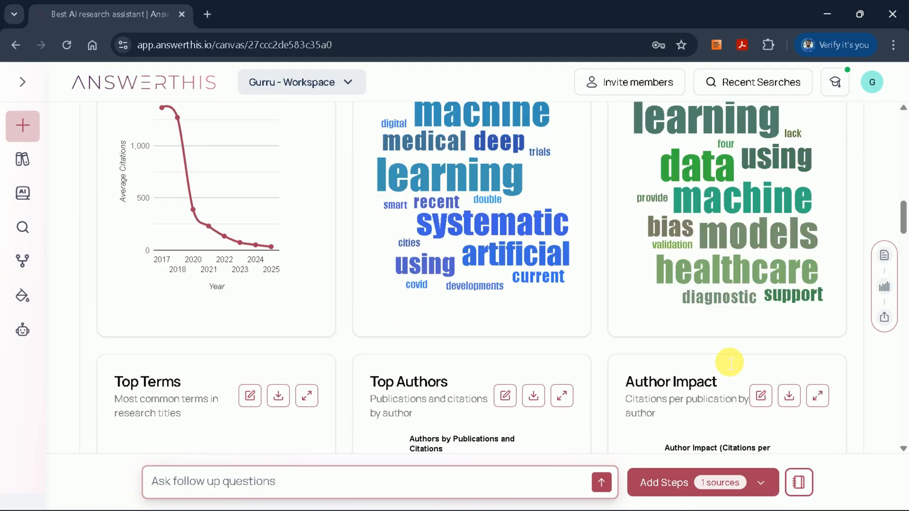
pyautogui.scroll(-3)
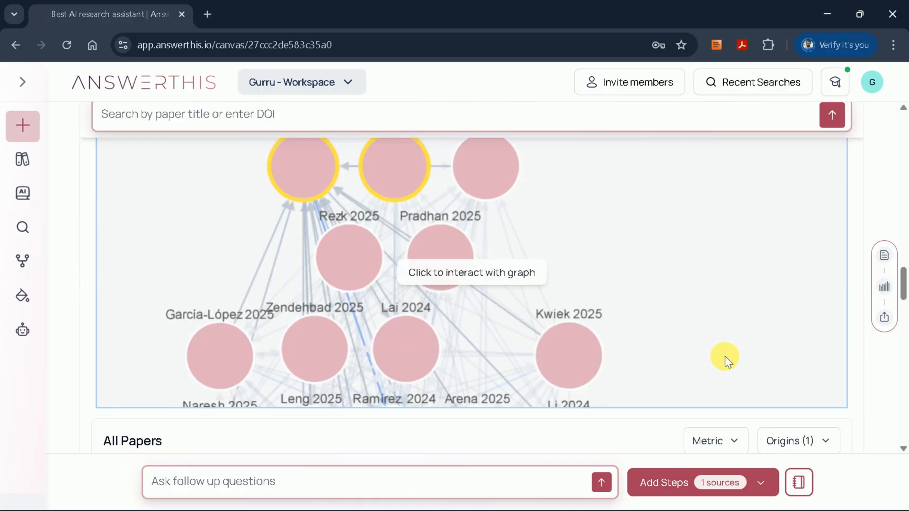
pyautogui.scroll(-3)
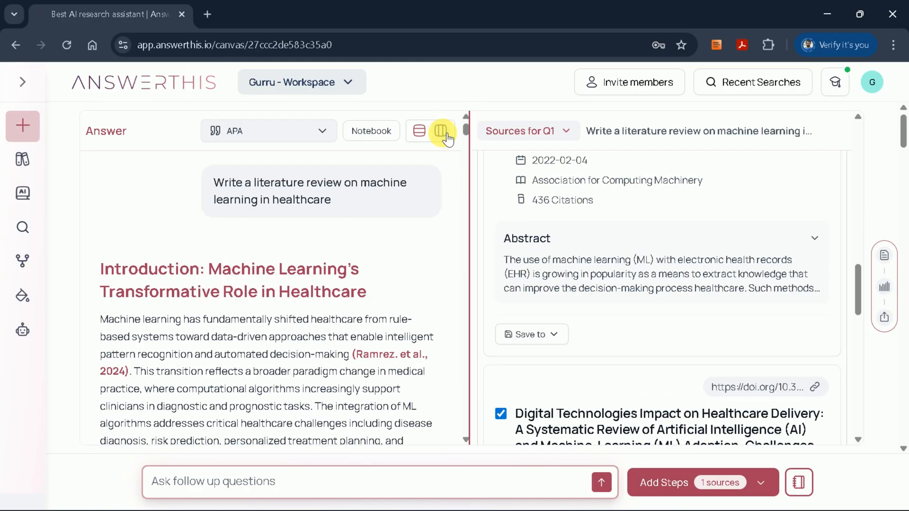
# Step: Switch to the single-column layout so the review shows at full width without sources
pyautogui.click(442, 131)
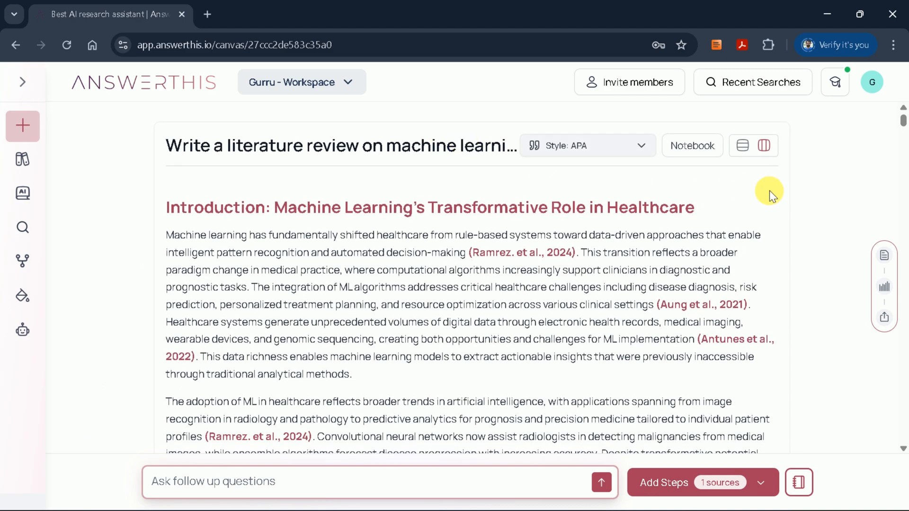
pyautogui.moveTo(722, 161)
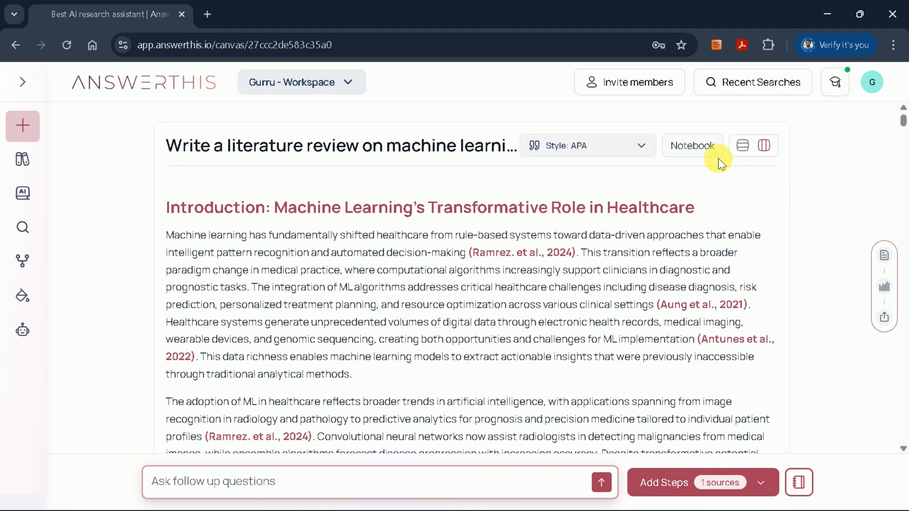